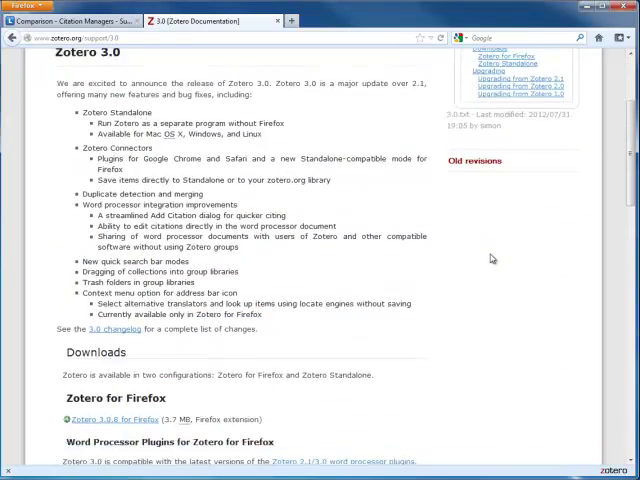
Scroll the Zotero 3.0 documentation page down to the Downloads section.
{"action": "scroll", "scroll_direction": "down", "scroll_amount": 3}
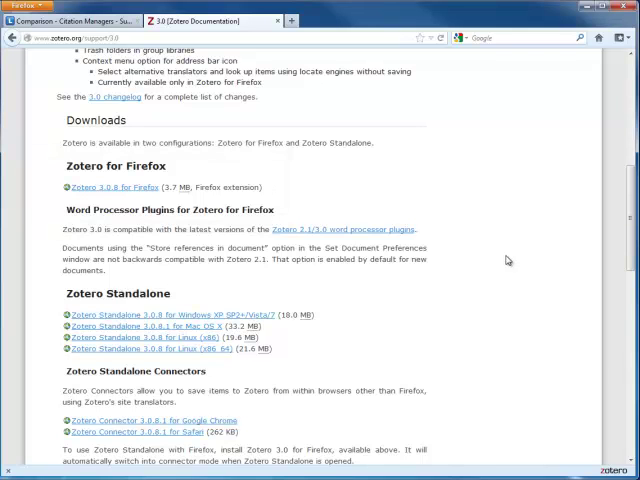
{"action": "mouse_move", "coordinate": [515, 263]}
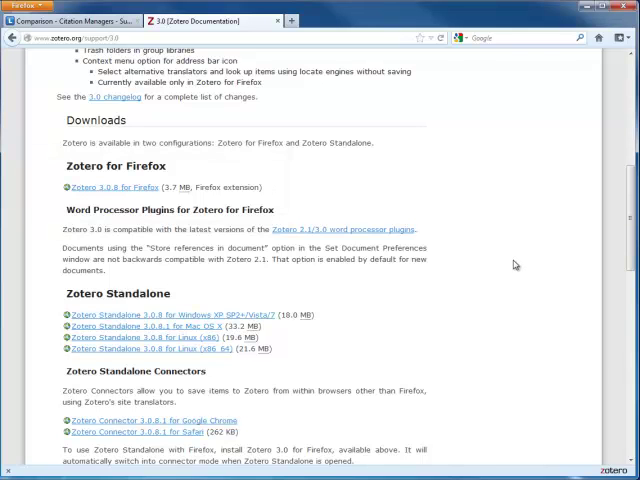
{"action": "mouse_move", "coordinate": [543, 356]}
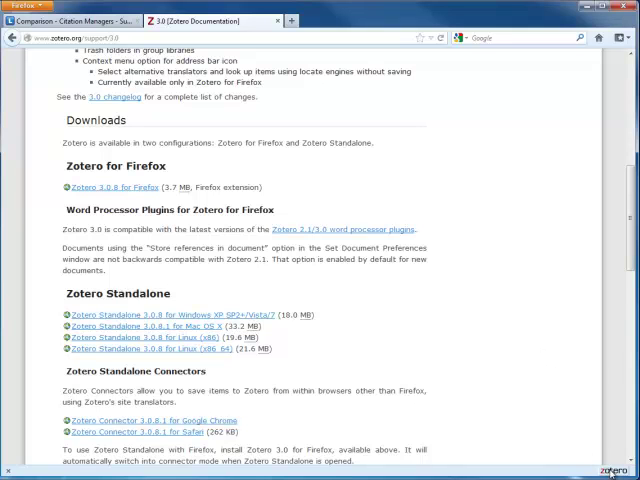
Open the Zotero pane below the page, showing My Library and the Quick Start Guide.
{"action": "left_click", "coordinate": [606, 470]}
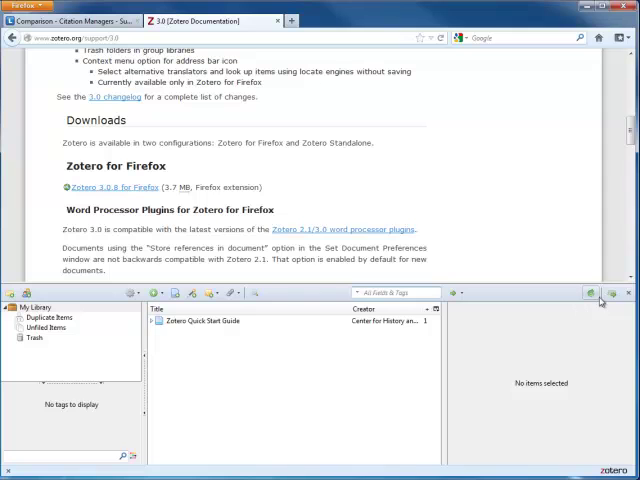
{"action": "left_click", "coordinate": [591, 293]}
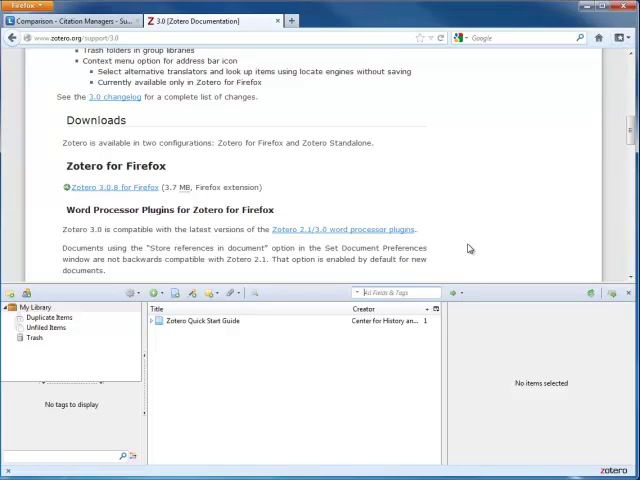
{"action": "mouse_move", "coordinate": [339, 218]}
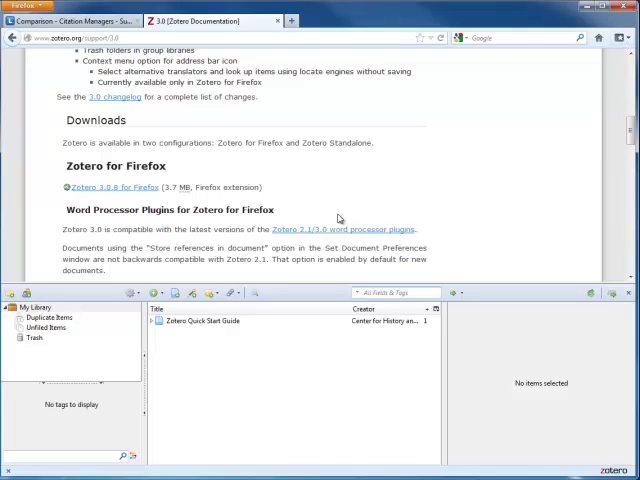
{"action": "mouse_move", "coordinate": [129, 428]}
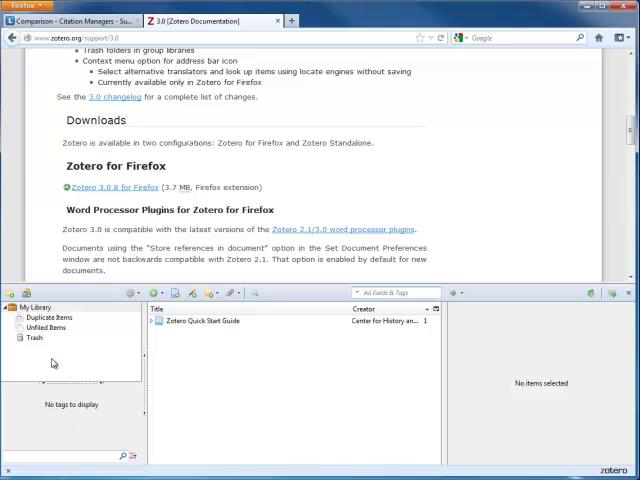
{"action": "mouse_move", "coordinate": [177, 394]}
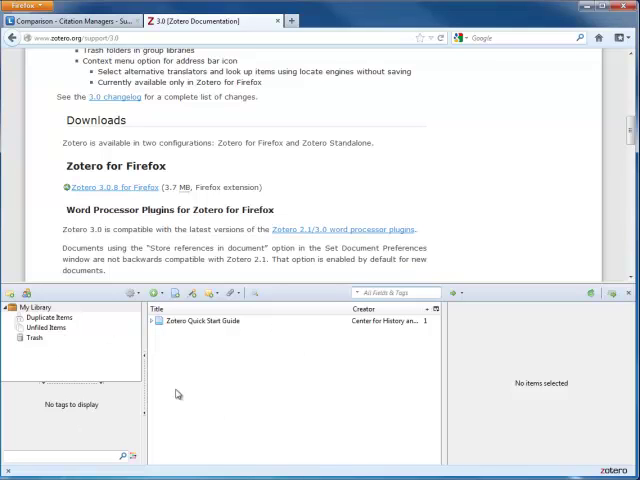
{"action": "mouse_move", "coordinate": [570, 405]}
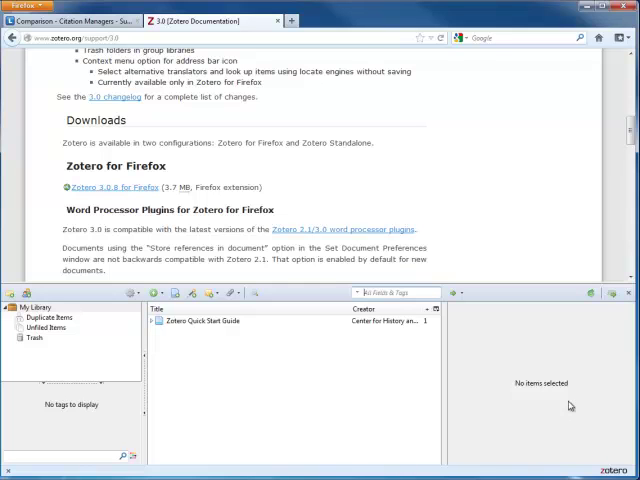
{"action": "left_click", "coordinate": [210, 321]}
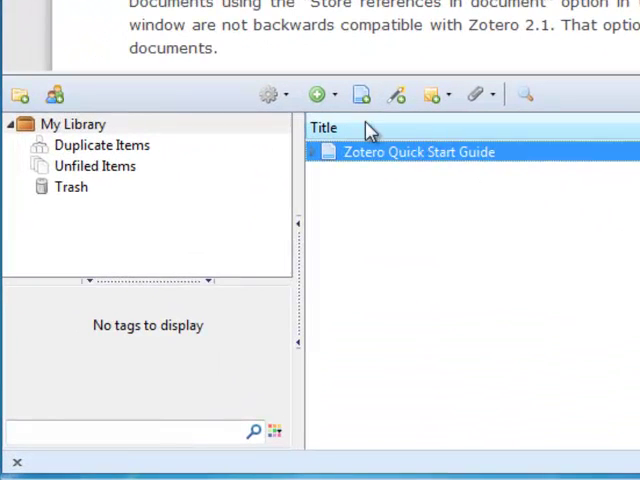
{"action": "mouse_move", "coordinate": [290, 125]}
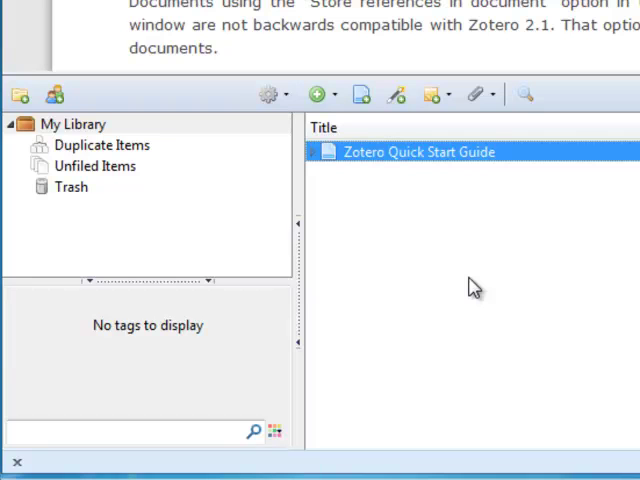
{"action": "mouse_move", "coordinate": [478, 288]}
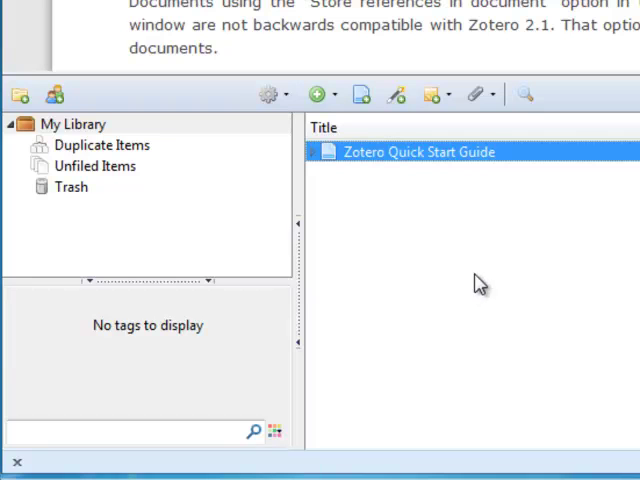
{"action": "mouse_move", "coordinate": [458, 248]}
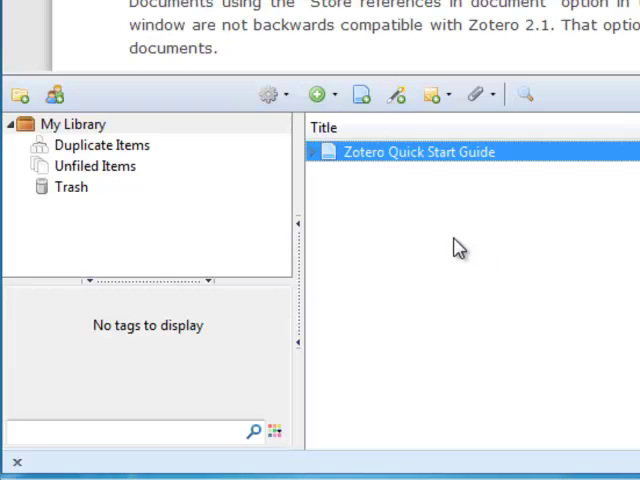
Open Zotero Preferences from the gear Actions menu.
{"action": "left_click", "coordinate": [269, 93]}
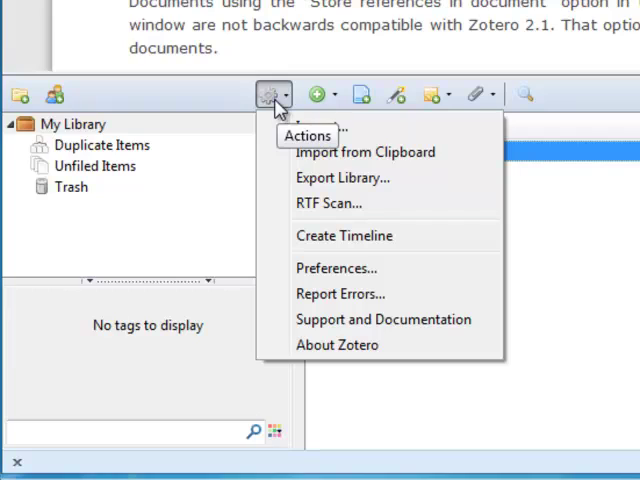
{"action": "mouse_move", "coordinate": [335, 297]}
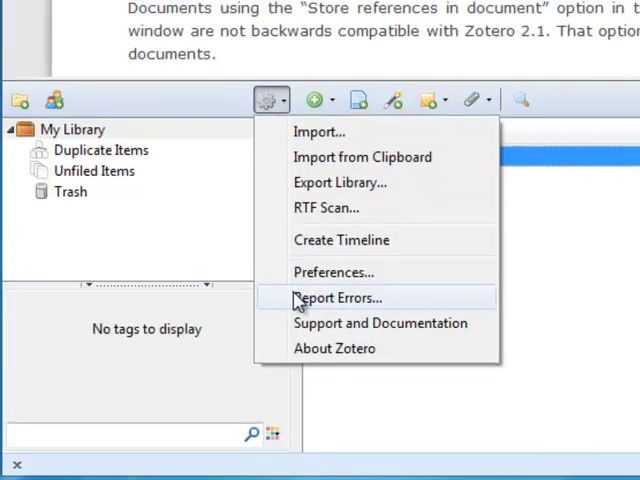
{"action": "left_click", "coordinate": [333, 271]}
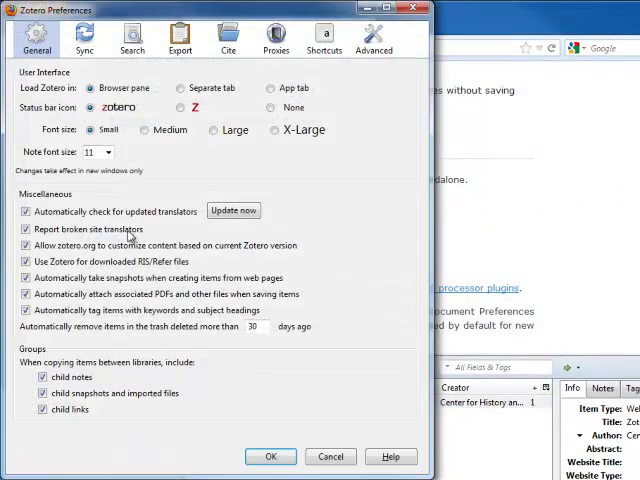
{"action": "left_click", "coordinate": [84, 37]}
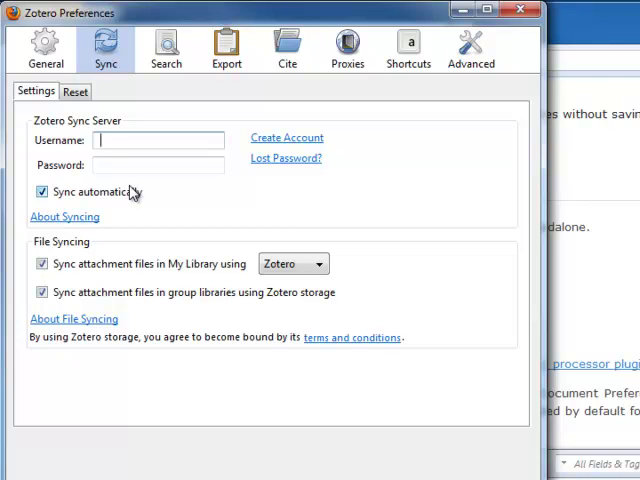
{"action": "type", "text": "tiff"}
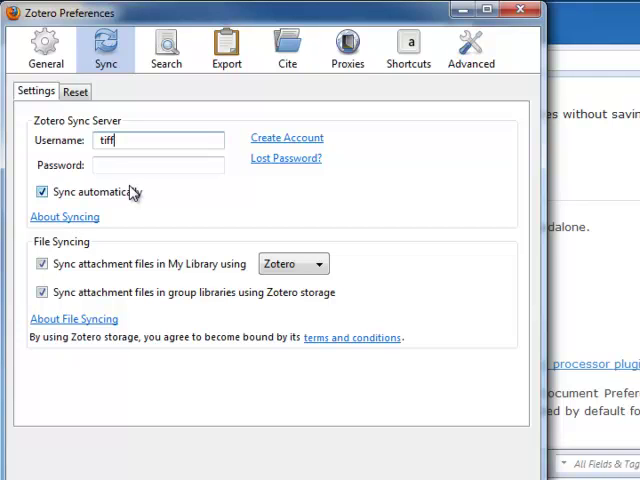
{"action": "type", "text": ".lemaistre"}
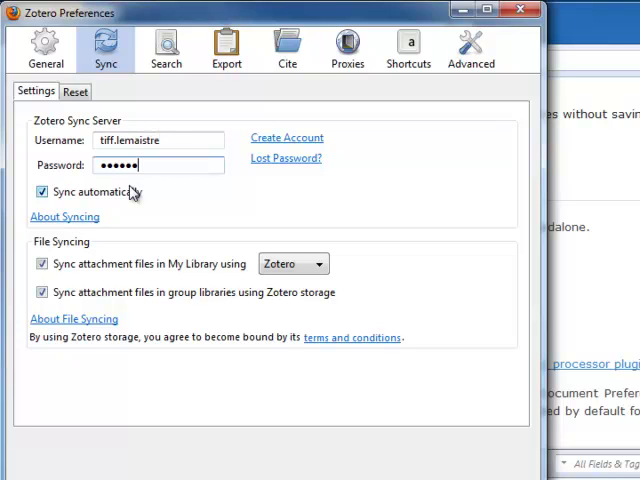
{"action": "type", "text": "••"}
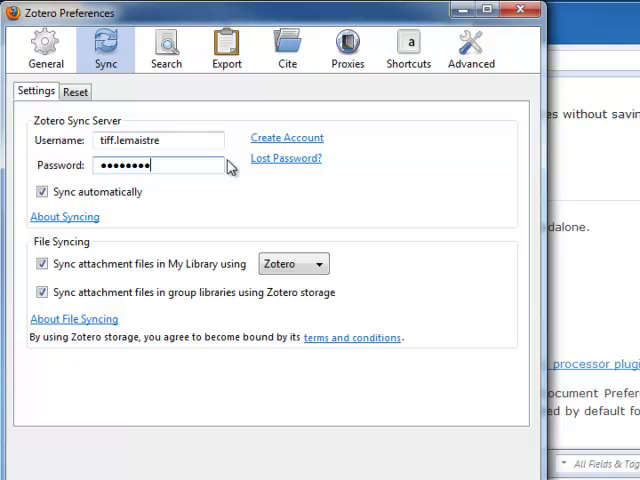
Review the installed citation styles under Cite, then go to Advanced settings.
{"action": "left_click", "coordinate": [287, 47]}
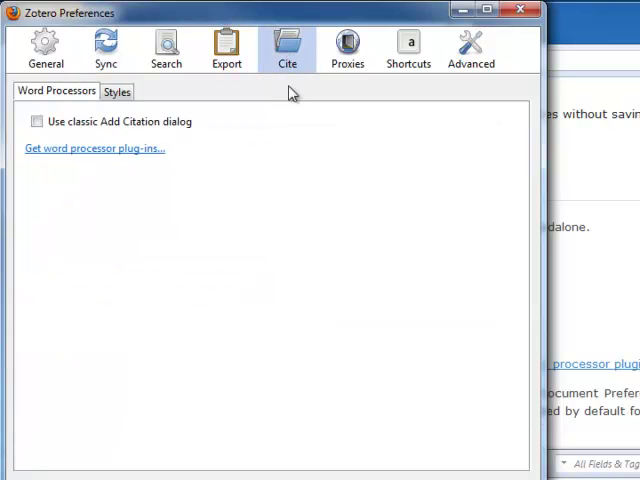
{"action": "left_click", "coordinate": [116, 91]}
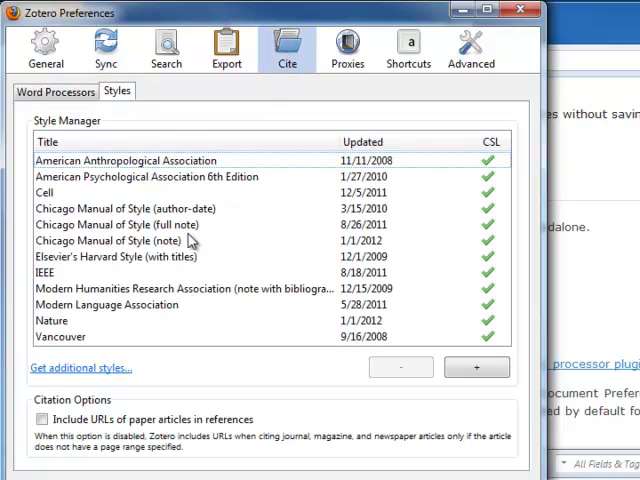
{"action": "mouse_move", "coordinate": [197, 250]}
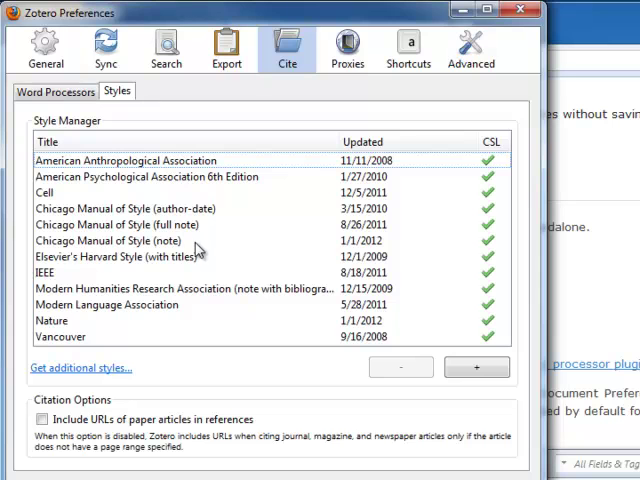
{"action": "left_click", "coordinate": [470, 48]}
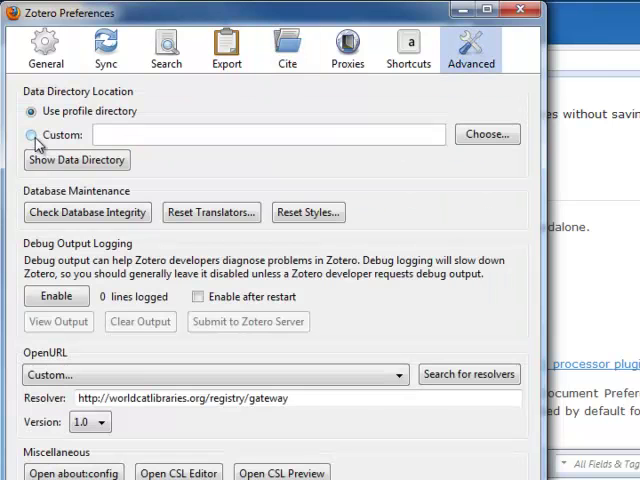
Cancel choosing a custom data directory, keeping the profile directory location.
{"action": "left_click", "coordinate": [487, 134]}
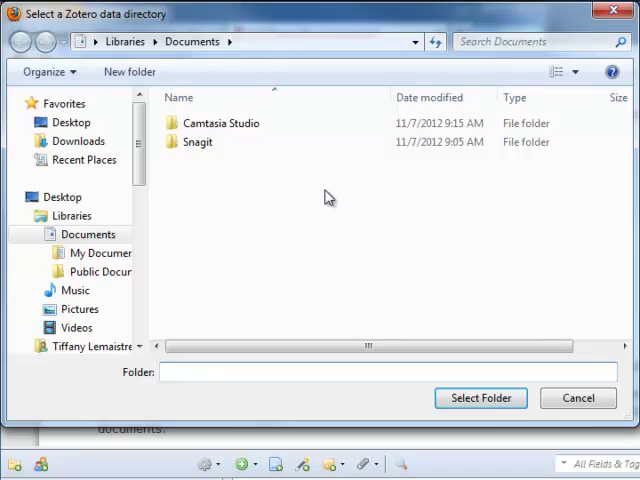
{"action": "mouse_move", "coordinate": [578, 398]}
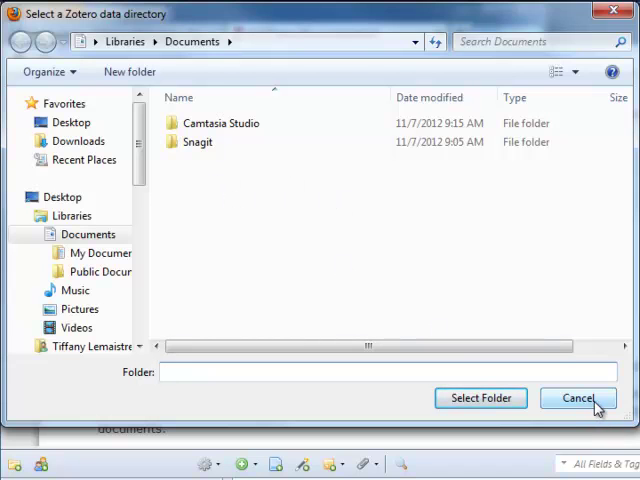
{"action": "left_click", "coordinate": [577, 398]}
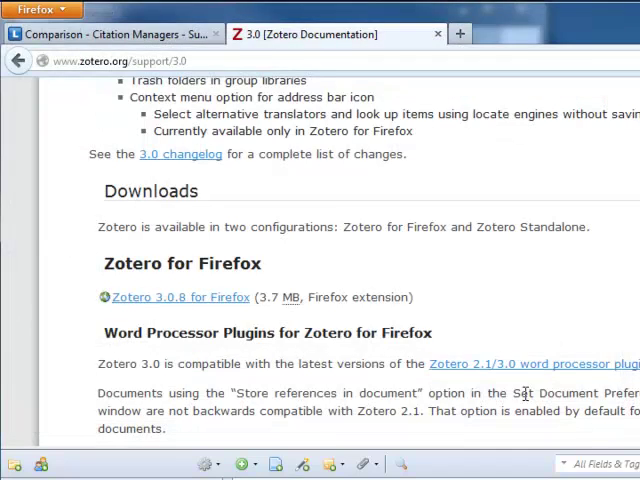